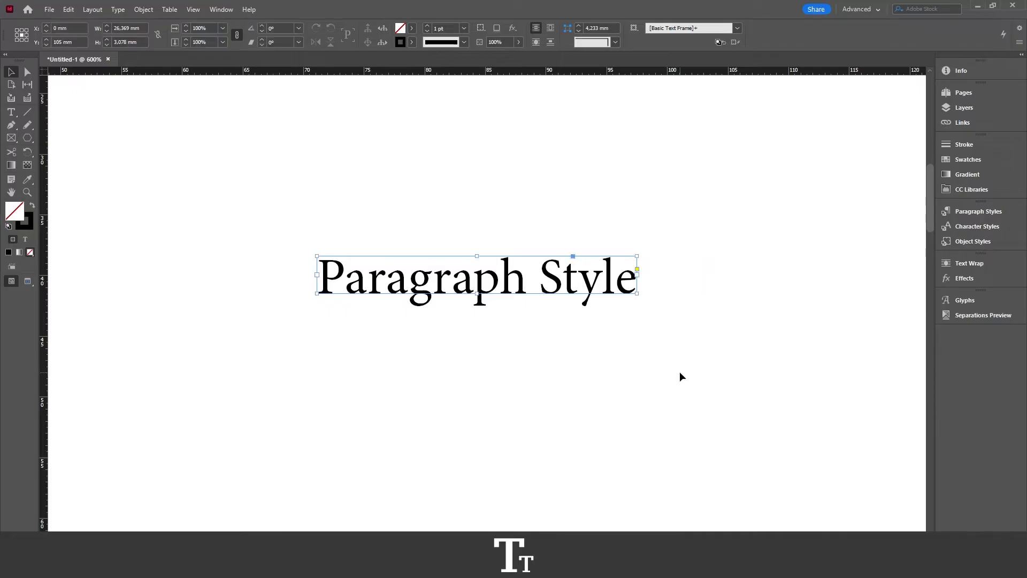
# Place the insertion point inside the Paragraph Style text frame to edit its text.
pyautogui.doubleClick(476, 275)
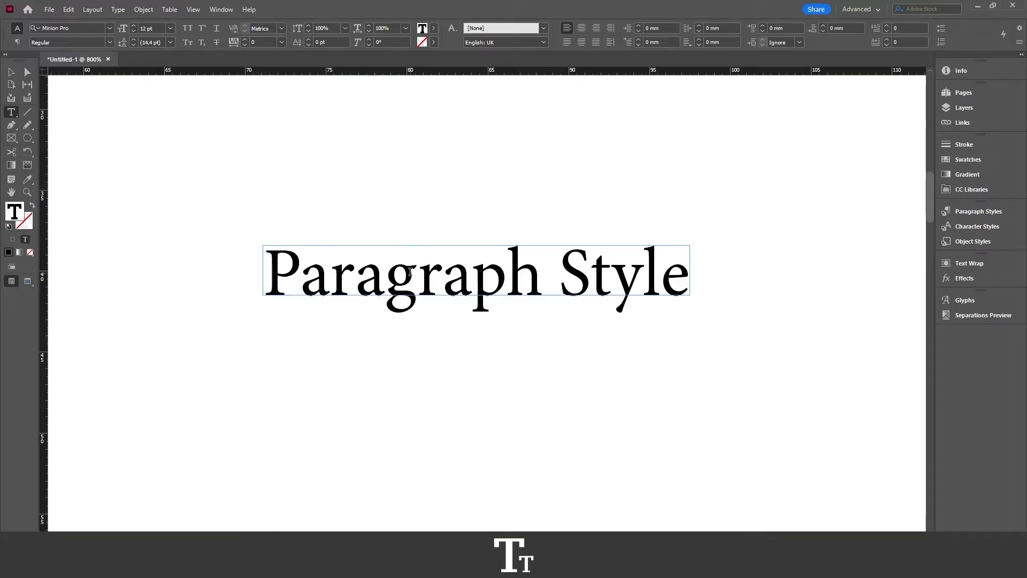
pyautogui.click(417, 272)
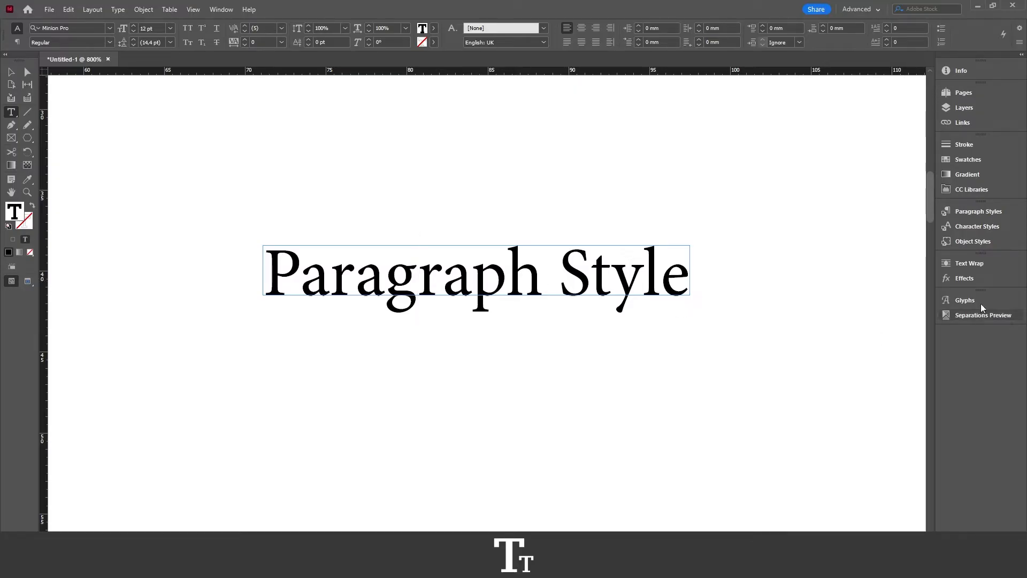
pyautogui.click(977, 210)
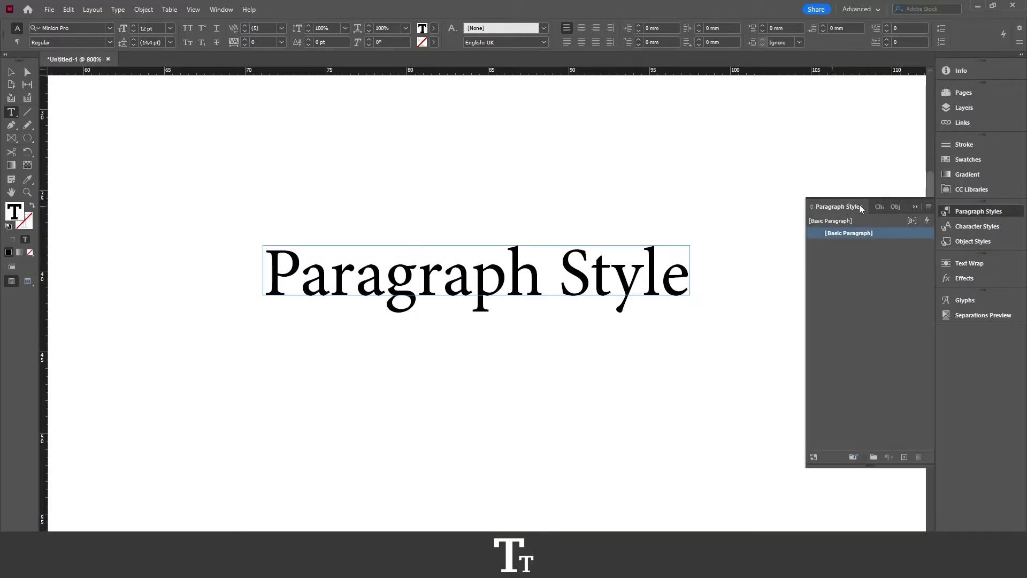
# Show the Paragraph Styles panel (F11), listing only Basic Paragraph.
pyautogui.click(418, 282)
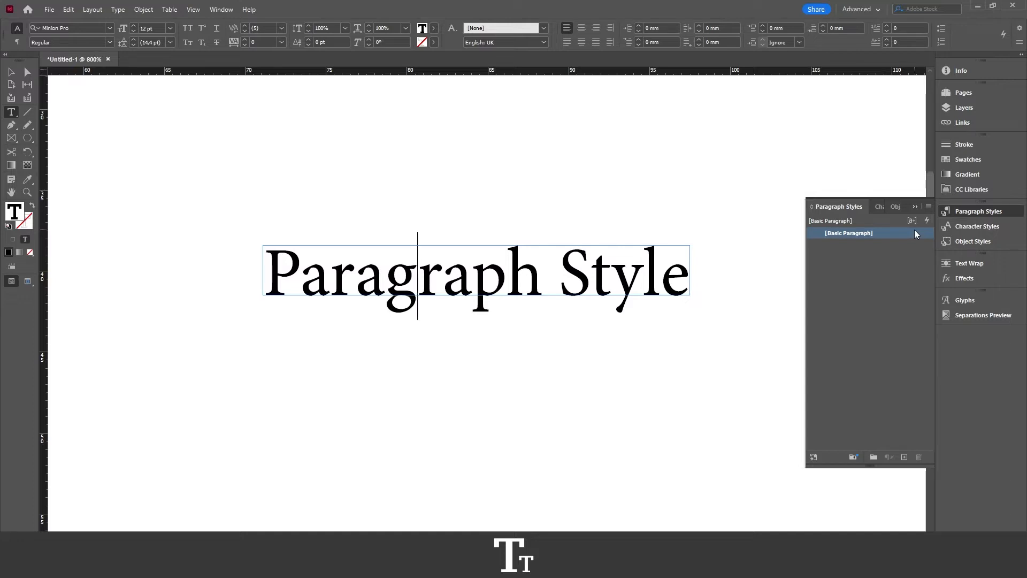
pyautogui.click(221, 9)
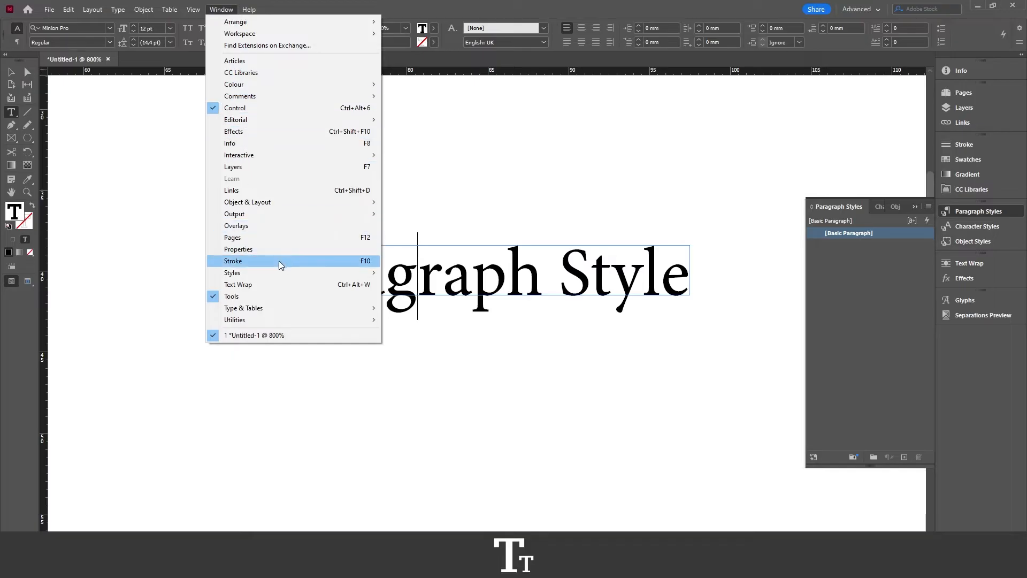
pyautogui.moveTo(232, 273)
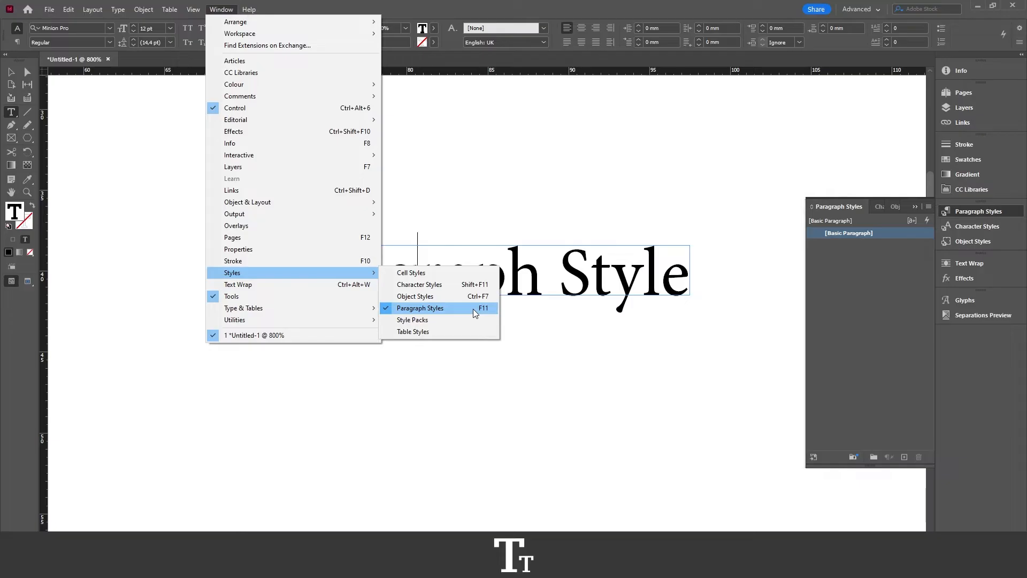
pyautogui.press('F11')
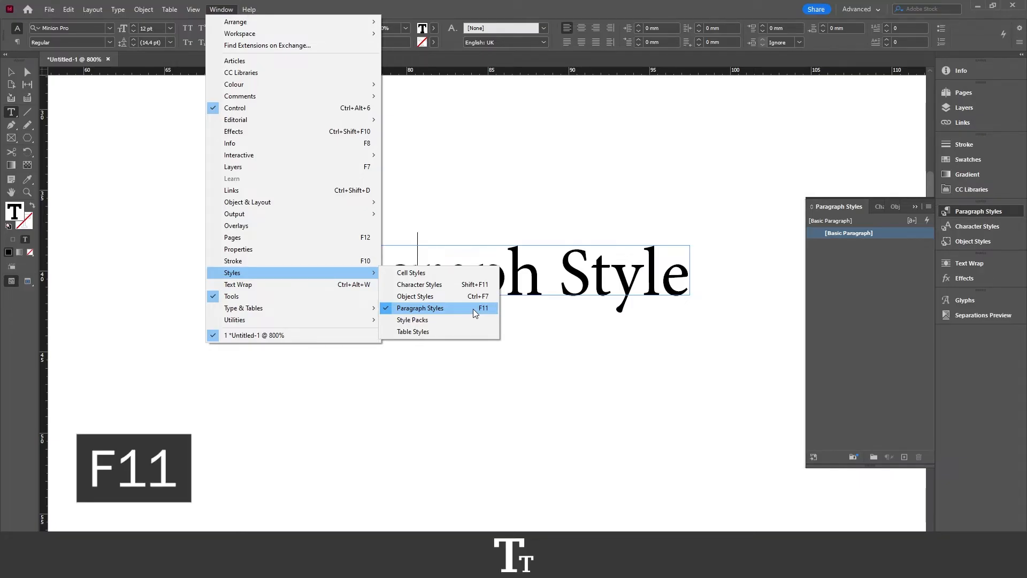
pyautogui.click(420, 308)
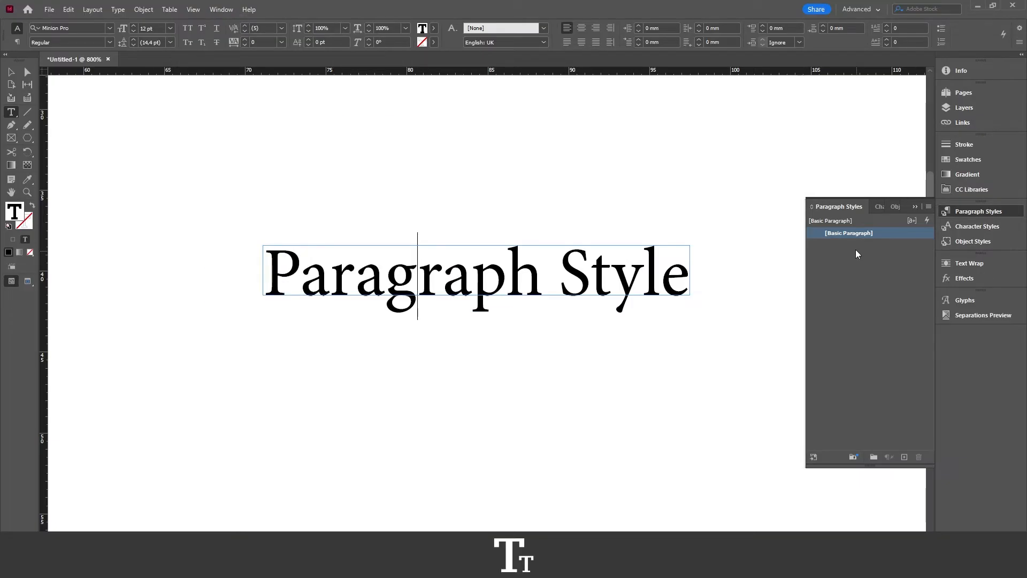
pyautogui.moveTo(826, 220)
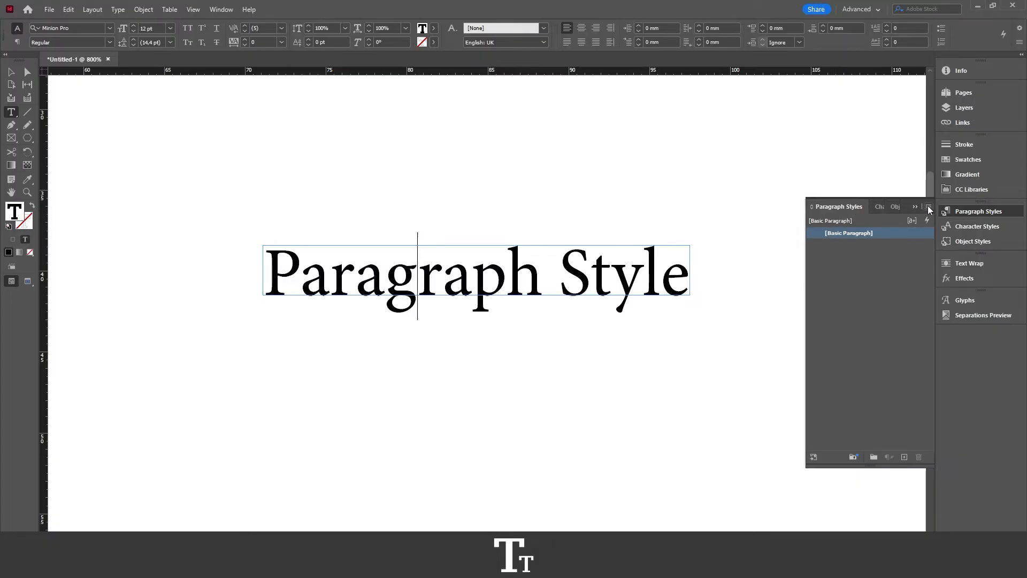
# Choose New Paragraph Style from the Paragraph Styles panel menu.
pyautogui.click(916, 206)
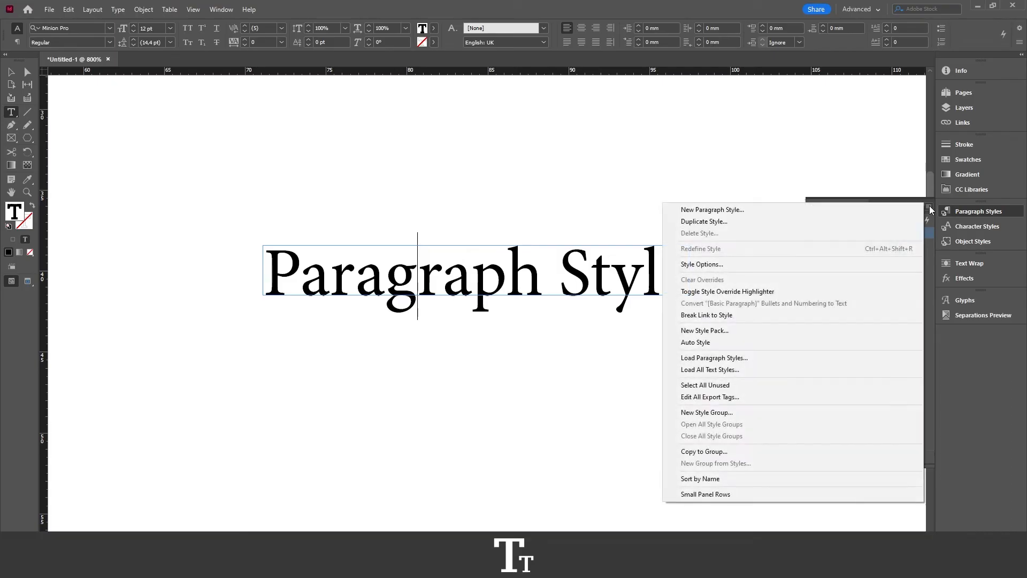
pyautogui.moveTo(712, 210)
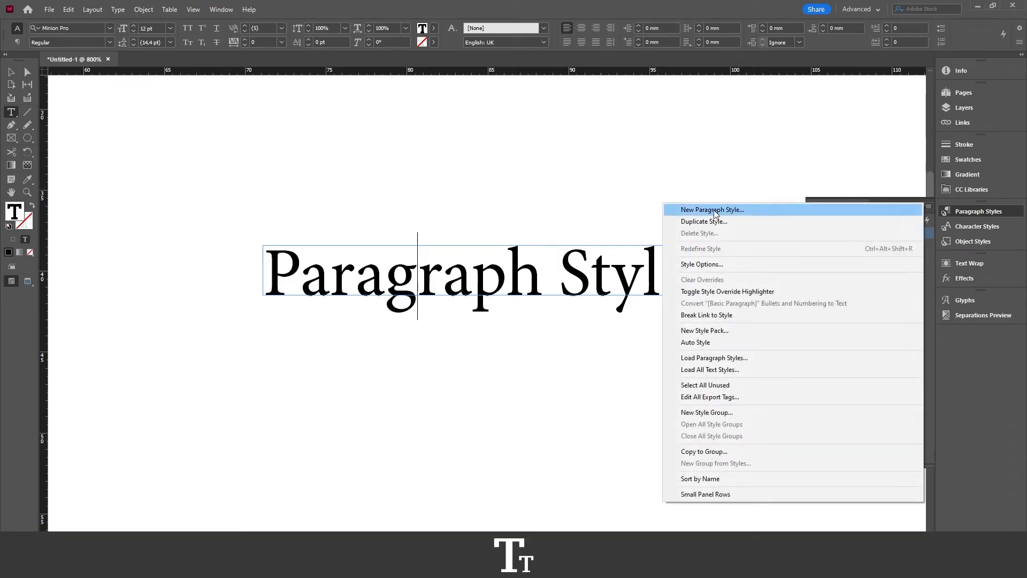
pyautogui.click(712, 209)
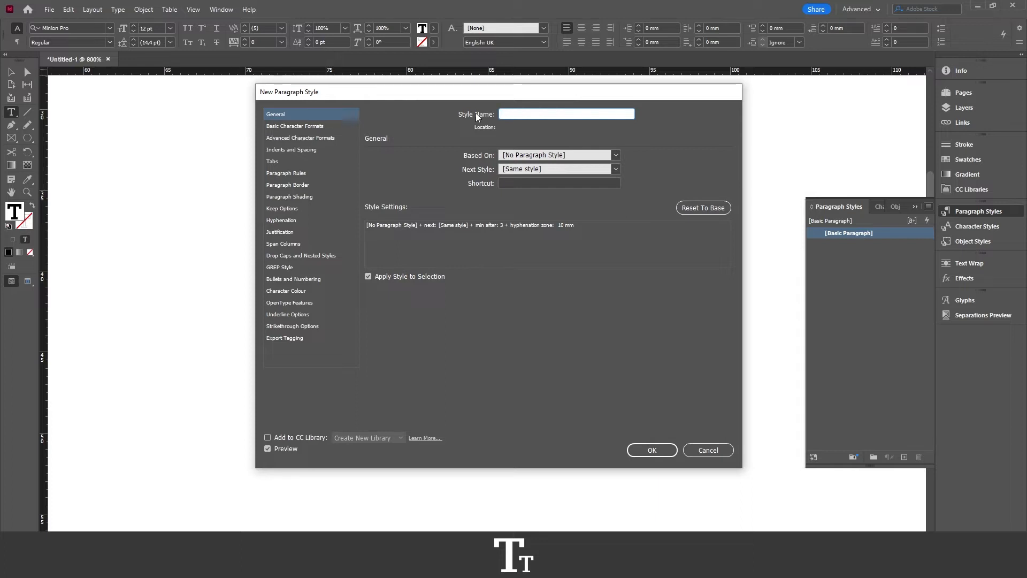
# Name the style 'Paragraph style 1', based on [No Paragraph Style], and apply it.
pyautogui.write('Paragraph style 1')
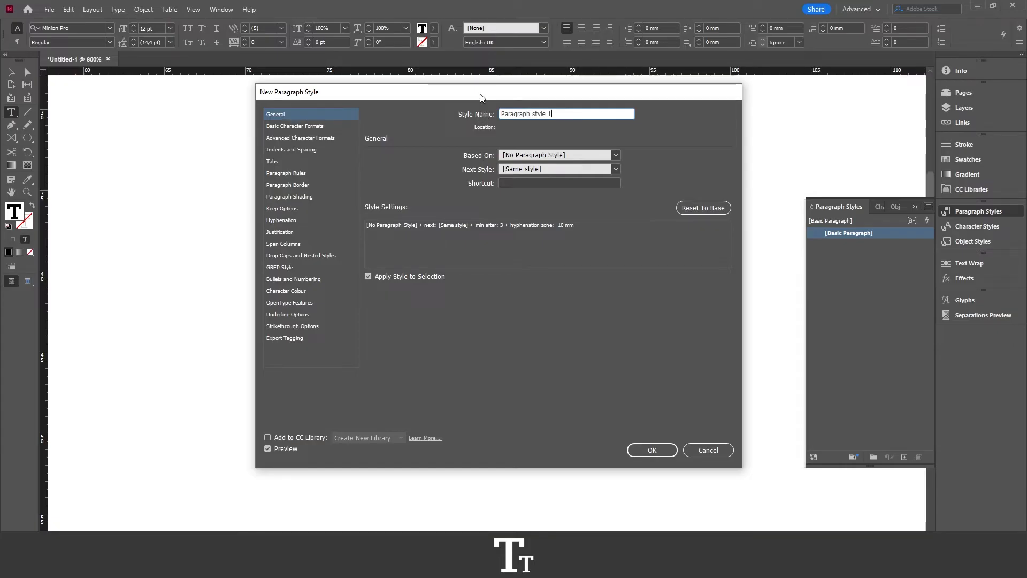
pyautogui.moveTo(374, 140)
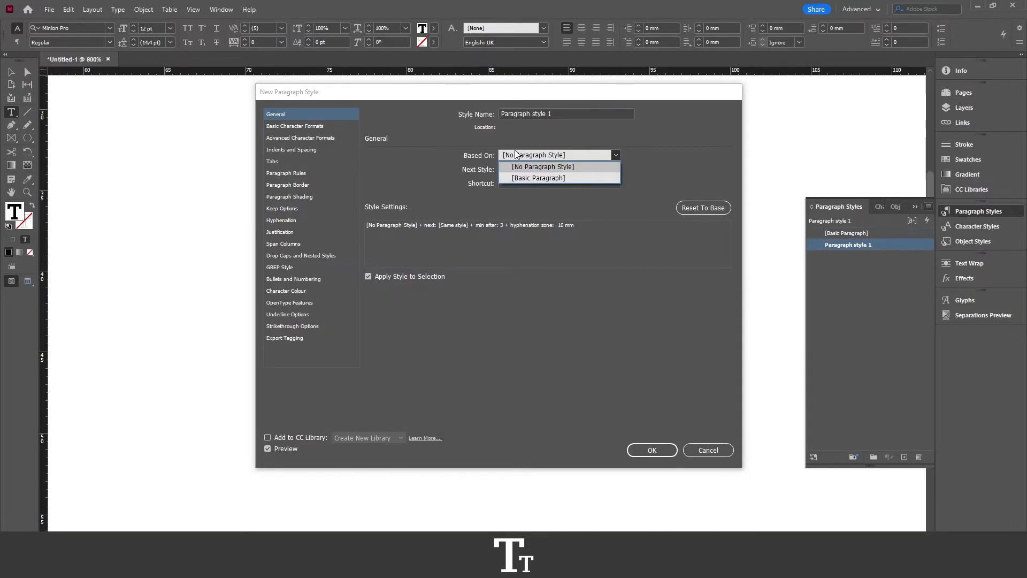
pyautogui.click(543, 166)
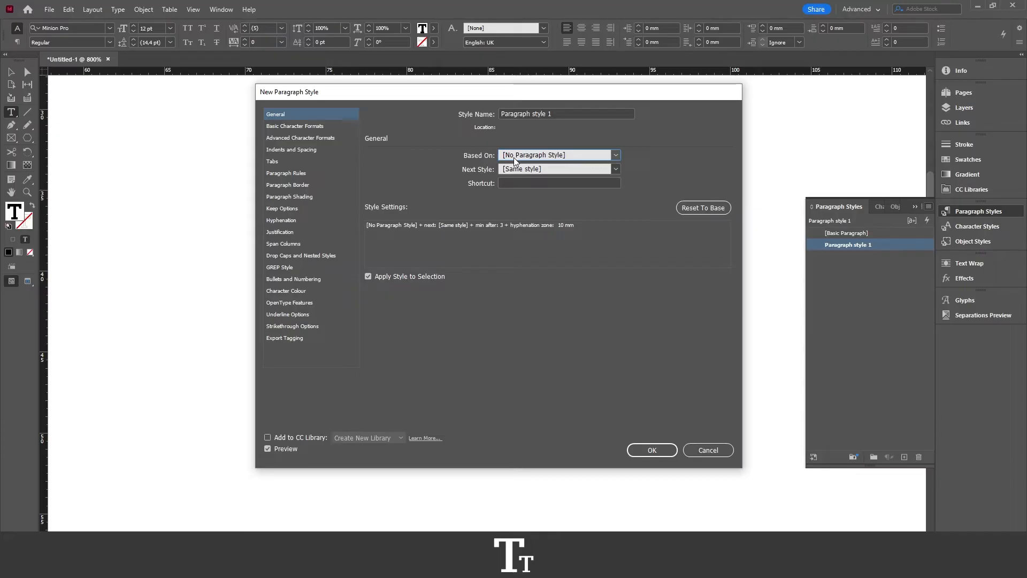
pyautogui.click(613, 155)
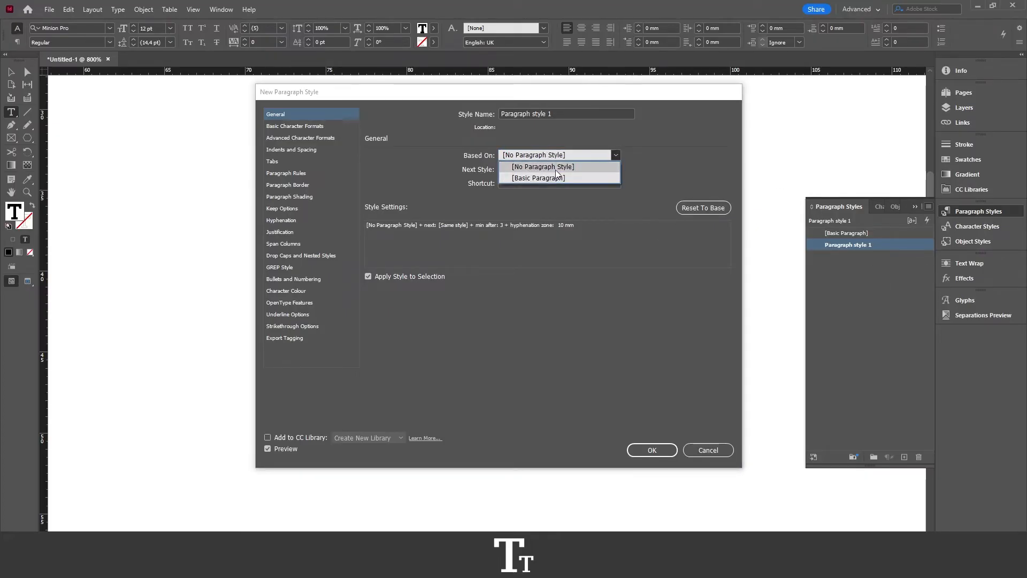
pyautogui.click(532, 155)
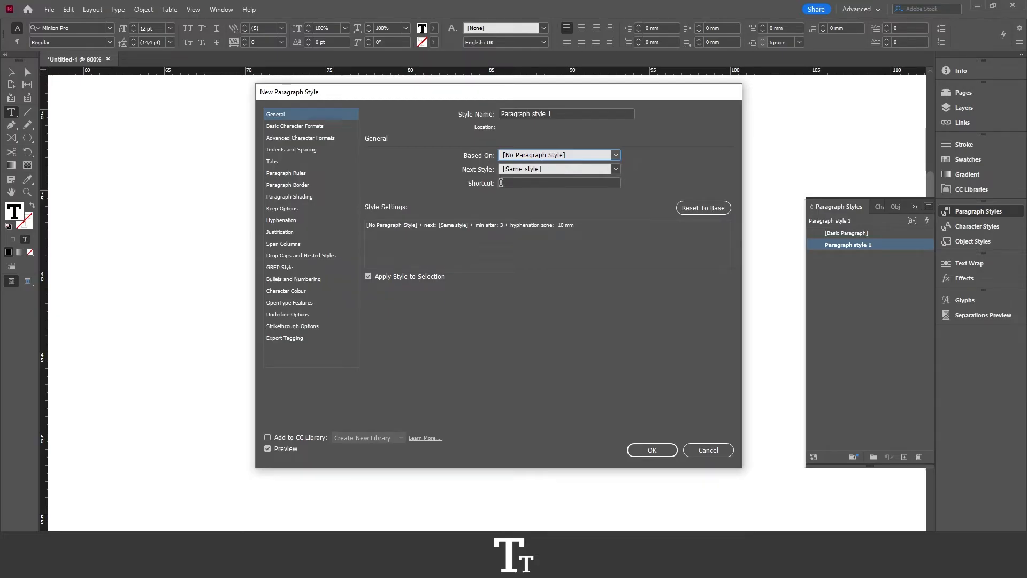
pyautogui.click(558, 183)
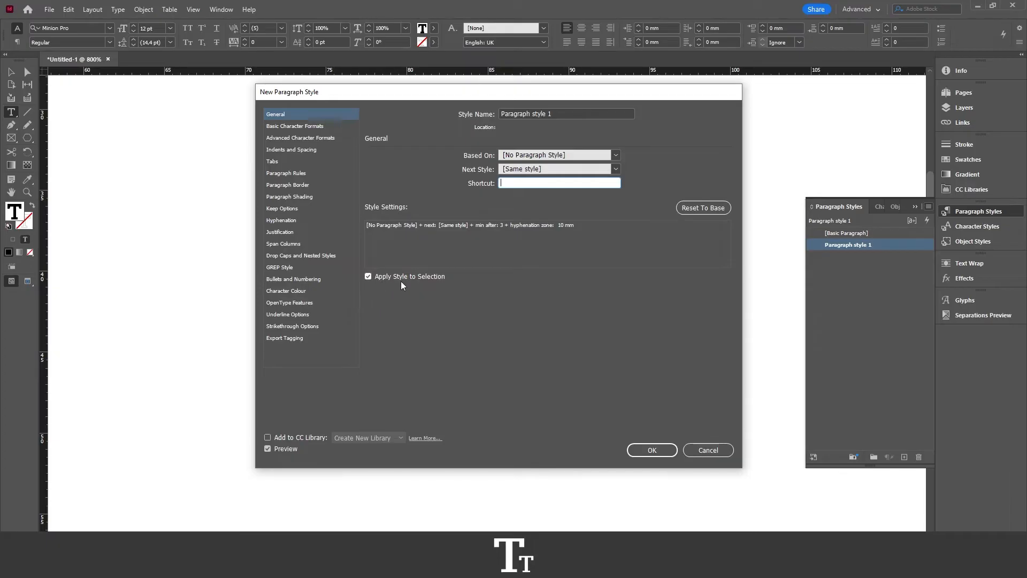
pyautogui.moveTo(450, 280)
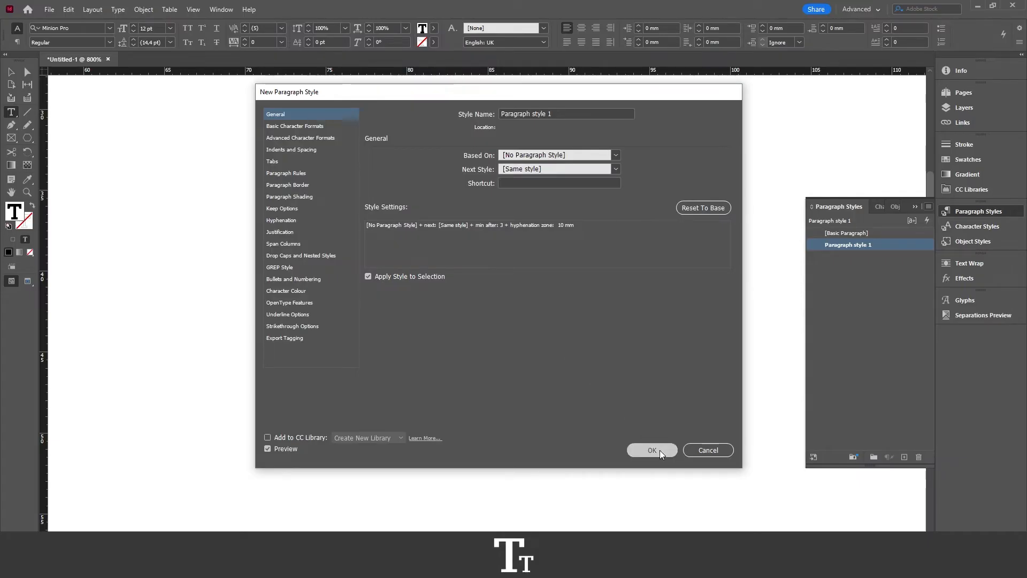
pyautogui.click(651, 450)
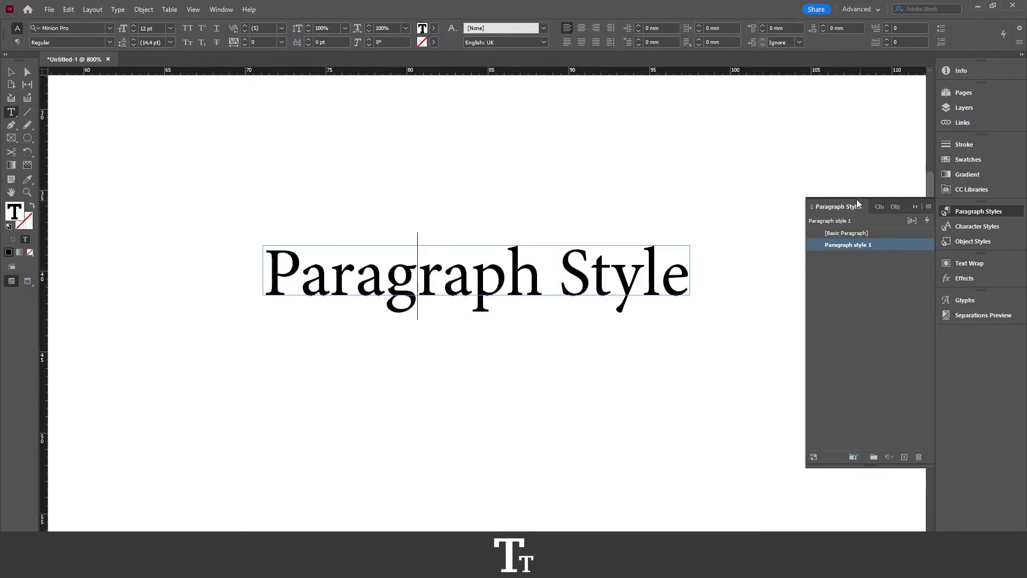
# Apply Paragraph style 1 to the three Paragraph Style lines and open its options.
pyautogui.click(847, 244)
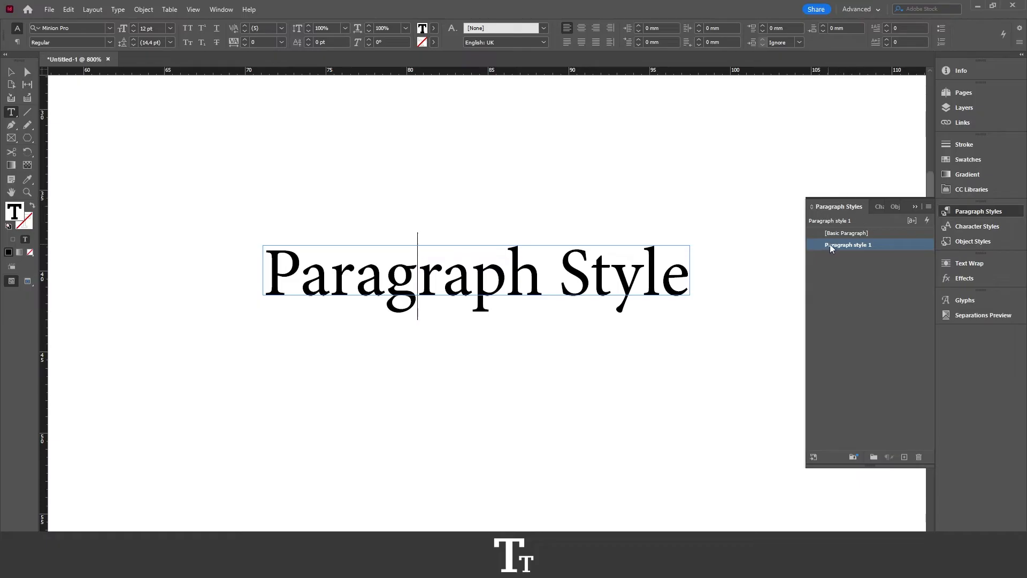
pyautogui.moveTo(845, 244)
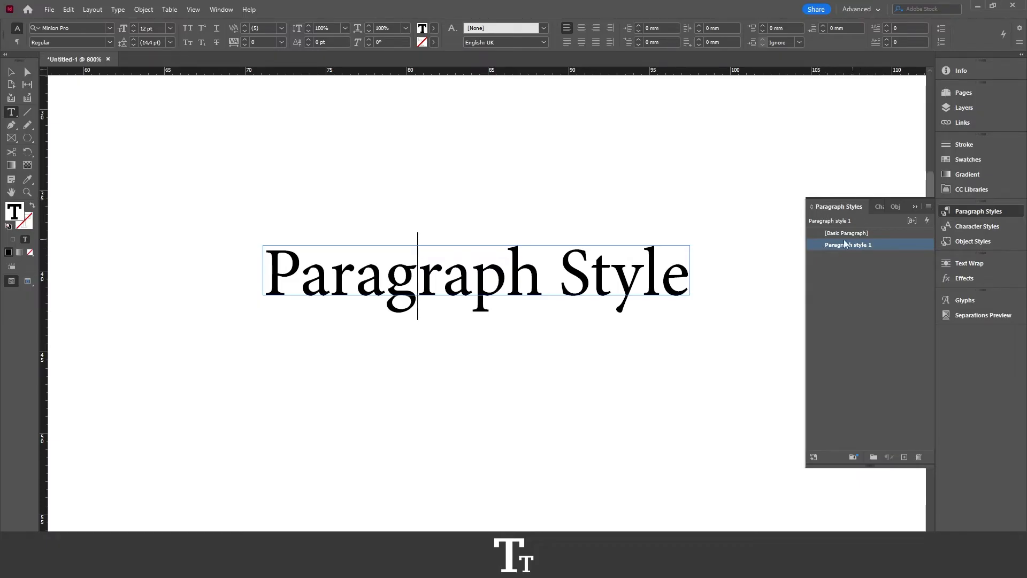
pyautogui.moveTo(838, 246)
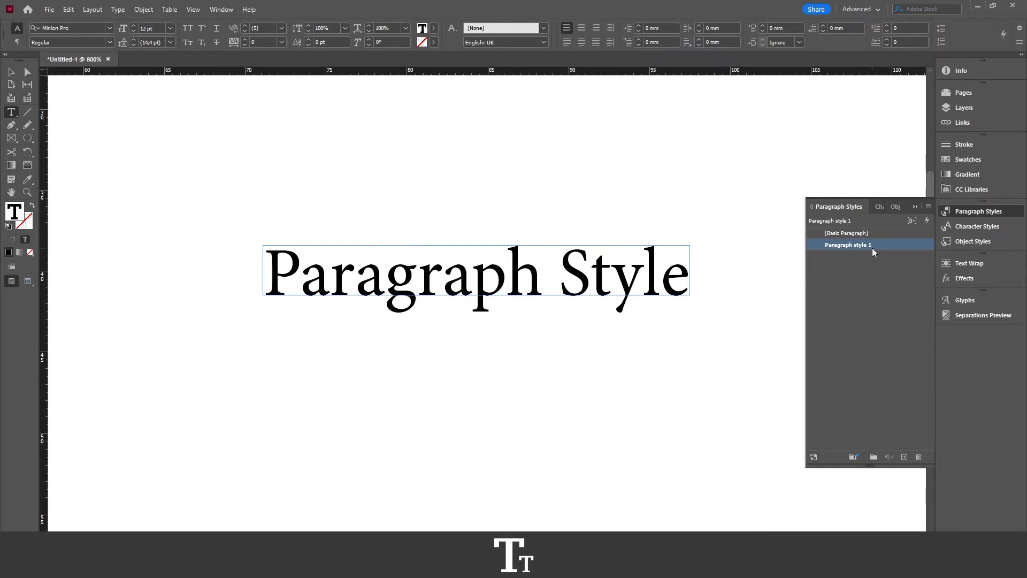
pyautogui.click(418, 275)
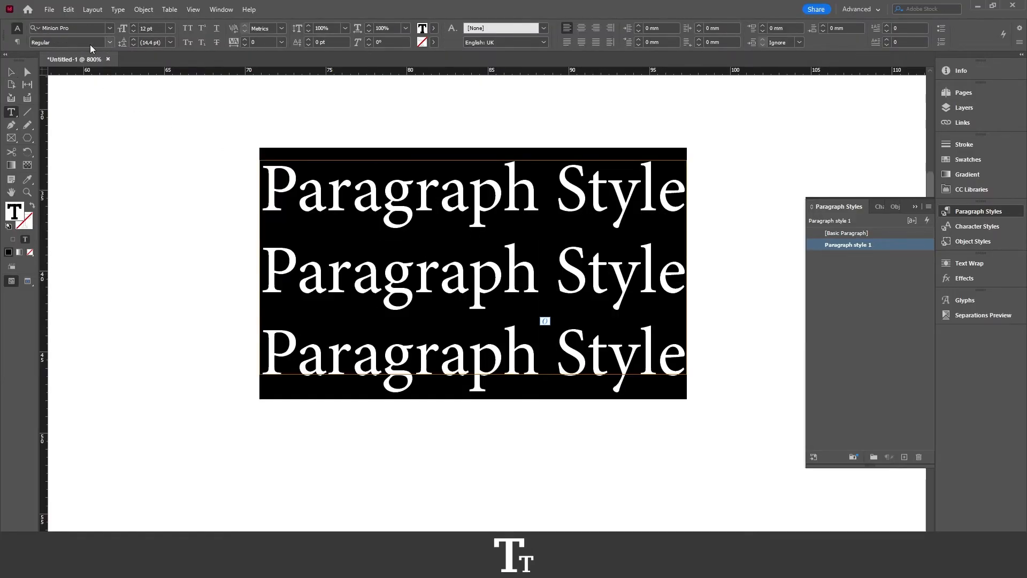
pyautogui.click(11, 73)
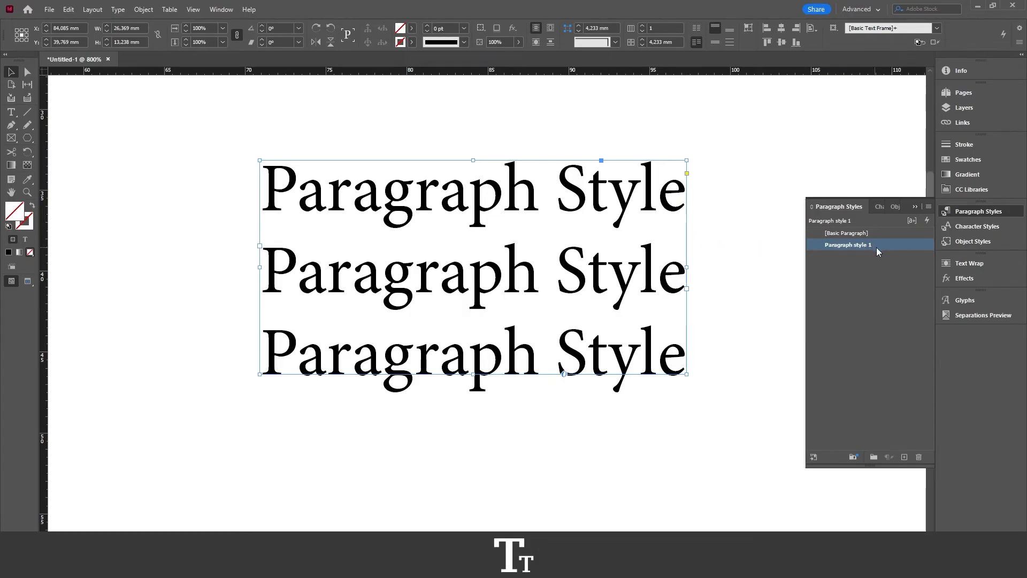
pyautogui.doubleClick(847, 244)
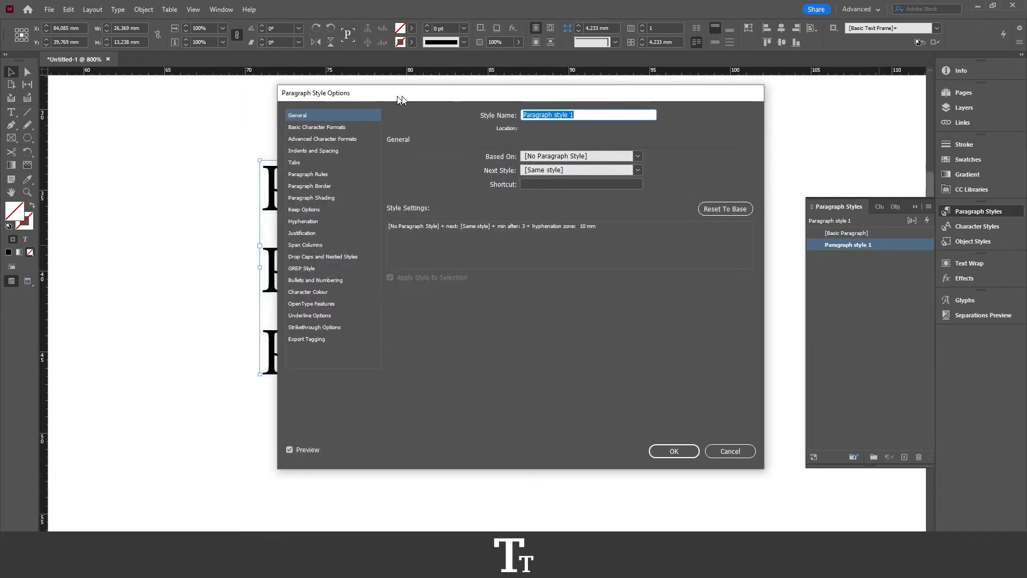
# Set Paragraph style 1's Basic Character Formats font style to Bold.
pyautogui.moveTo(401, 92); pyautogui.dragTo(561, 87)
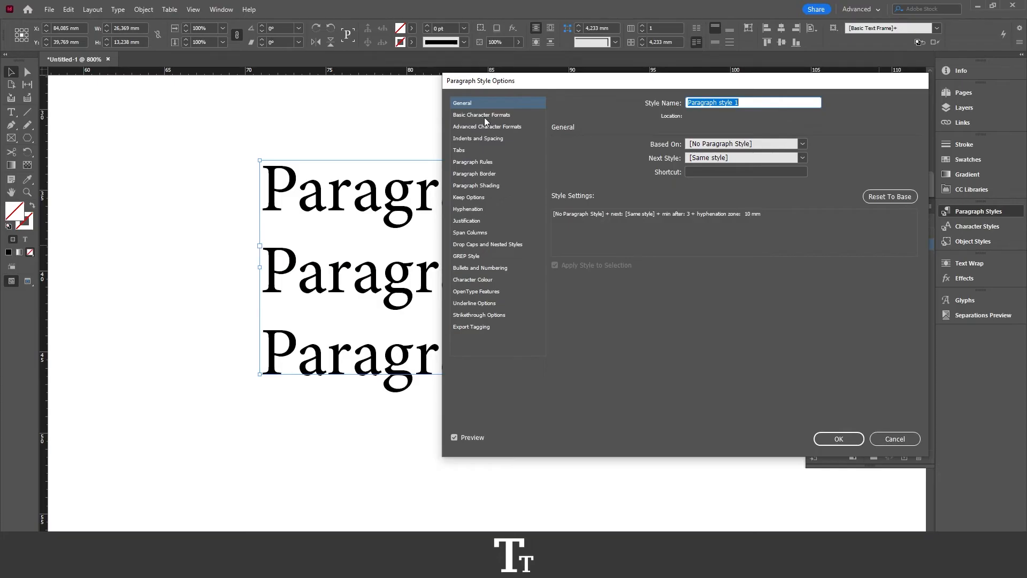
pyautogui.click(481, 114)
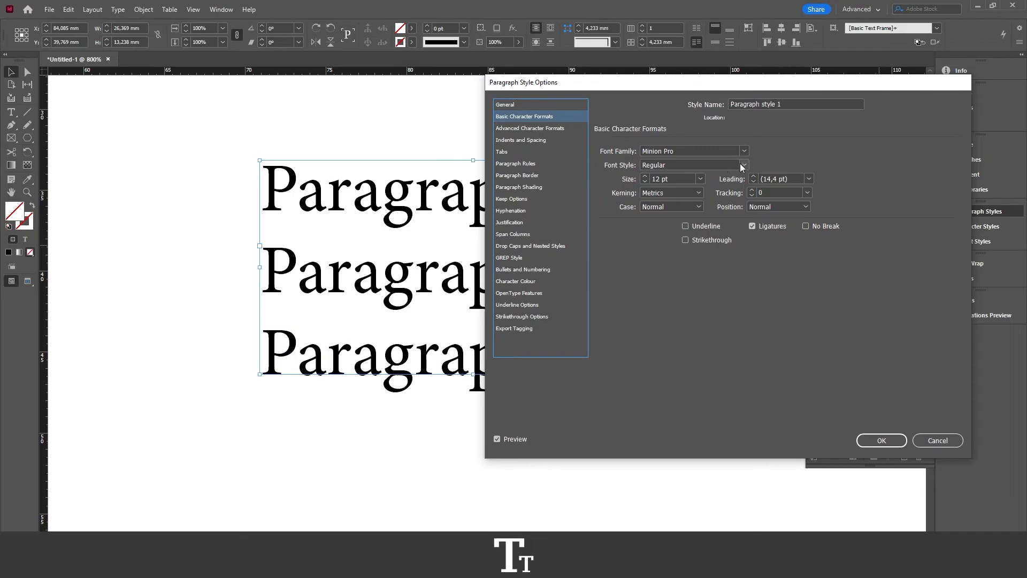
pyautogui.click(743, 165)
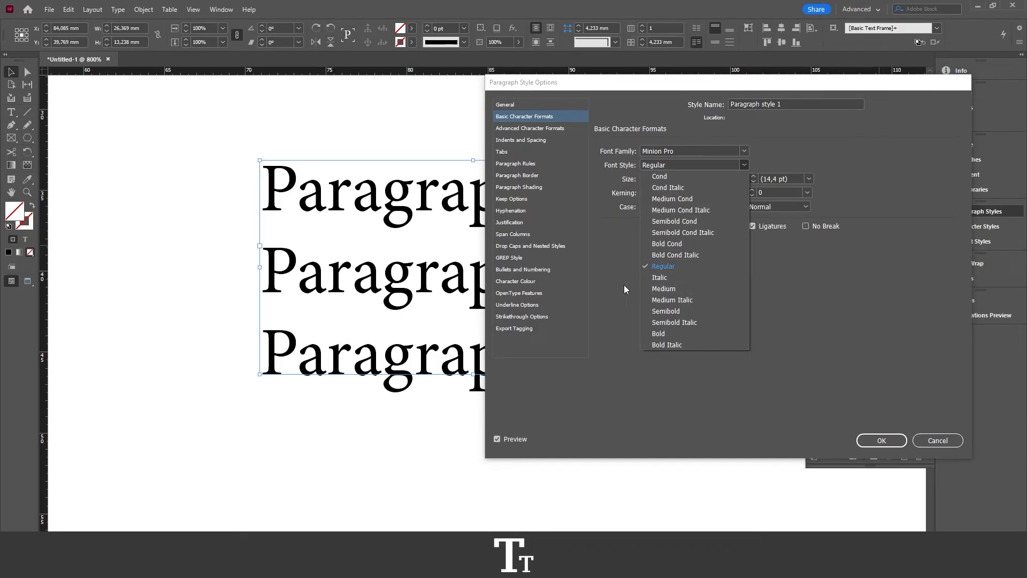
pyautogui.moveTo(449, 285)
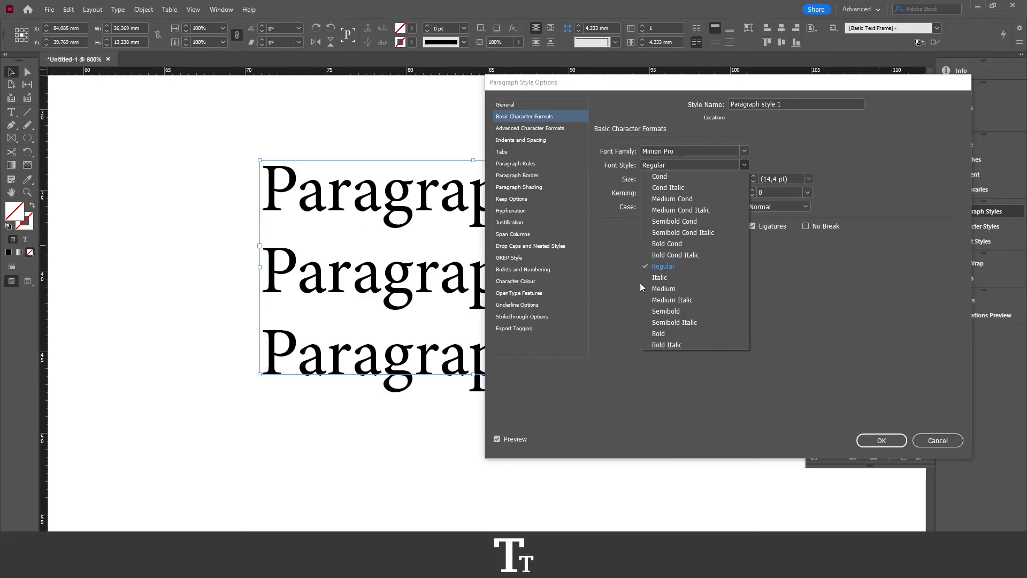
pyautogui.moveTo(678, 314)
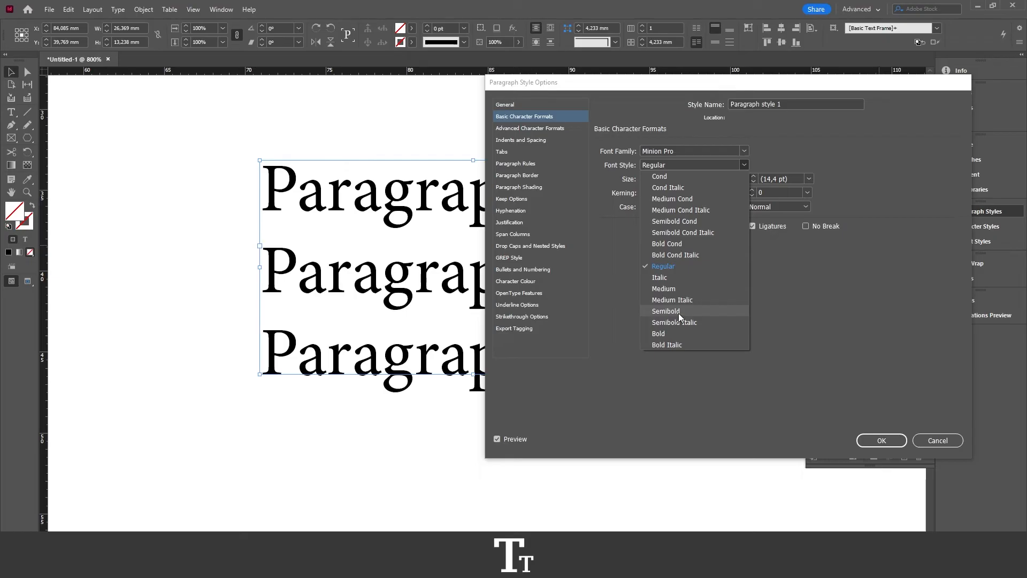
pyautogui.click(657, 333)
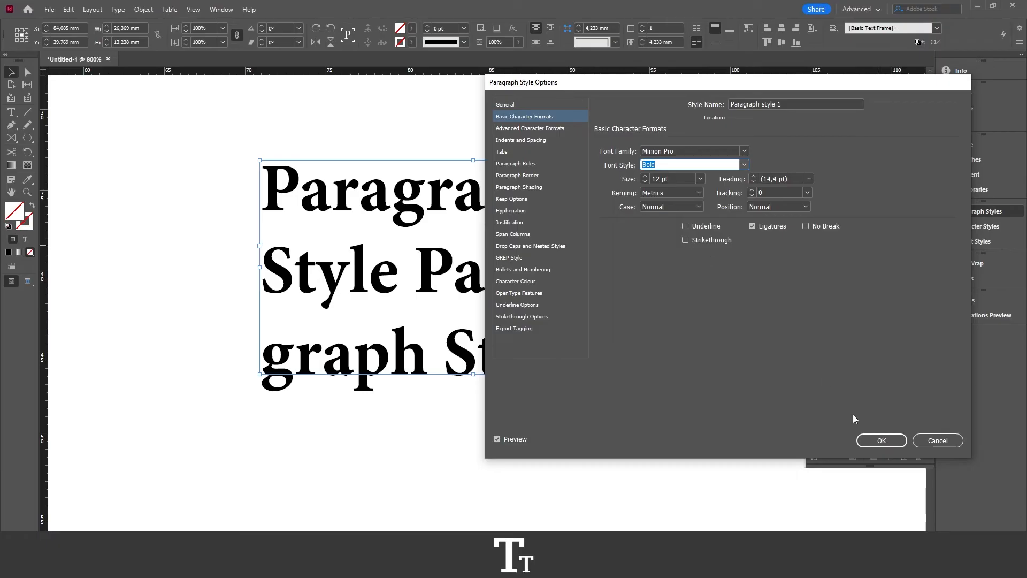
pyautogui.click(880, 440)
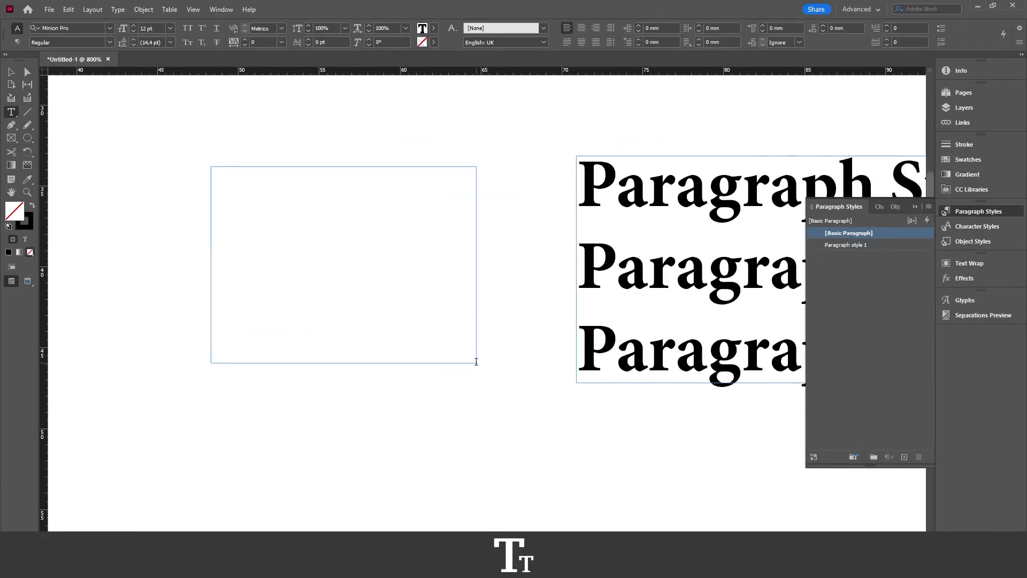
# Type 'Test' in the new frame and apply Paragraph style 1 to it.
pyautogui.write('Test')
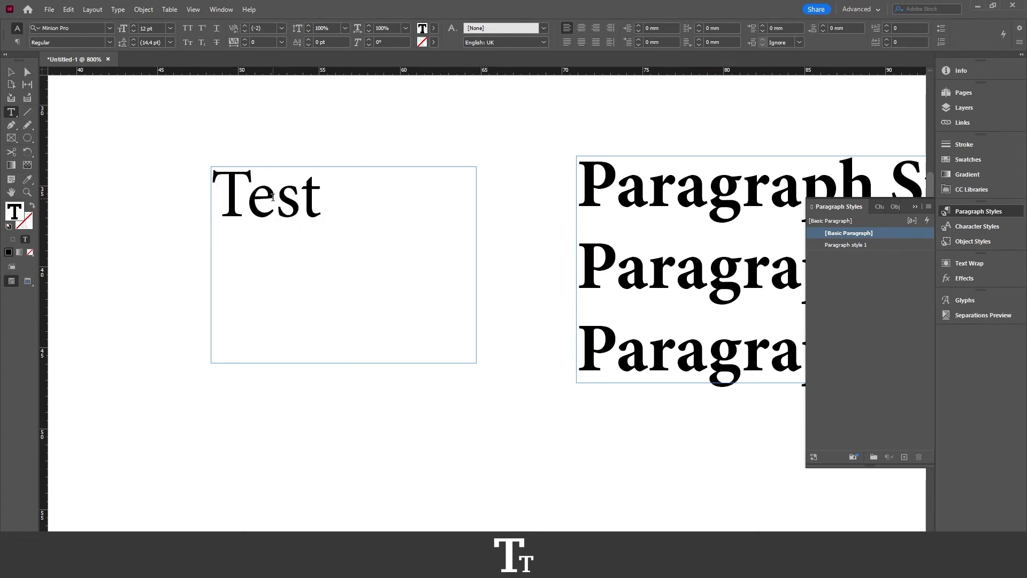
pyautogui.click(275, 195)
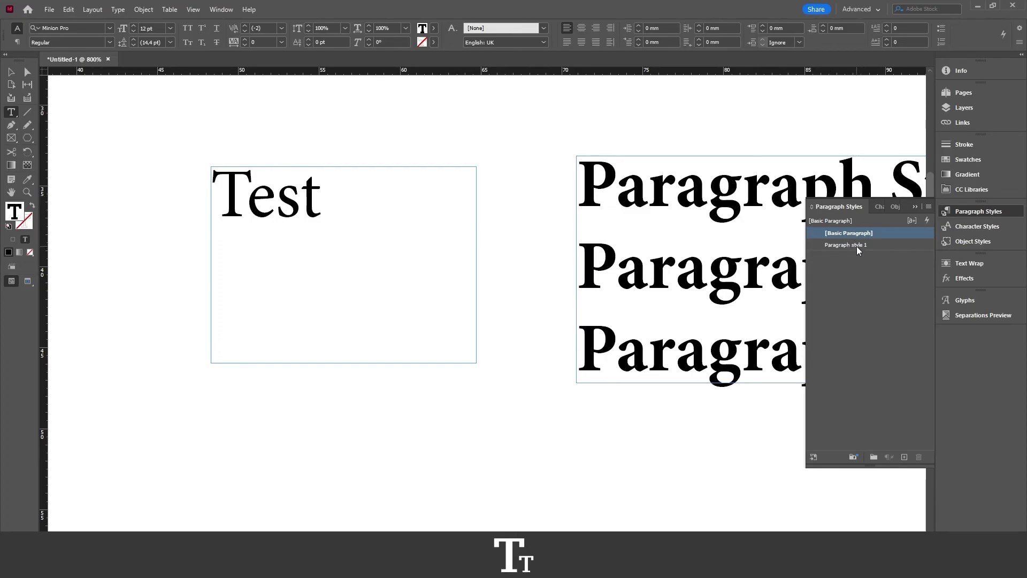
pyautogui.click(845, 244)
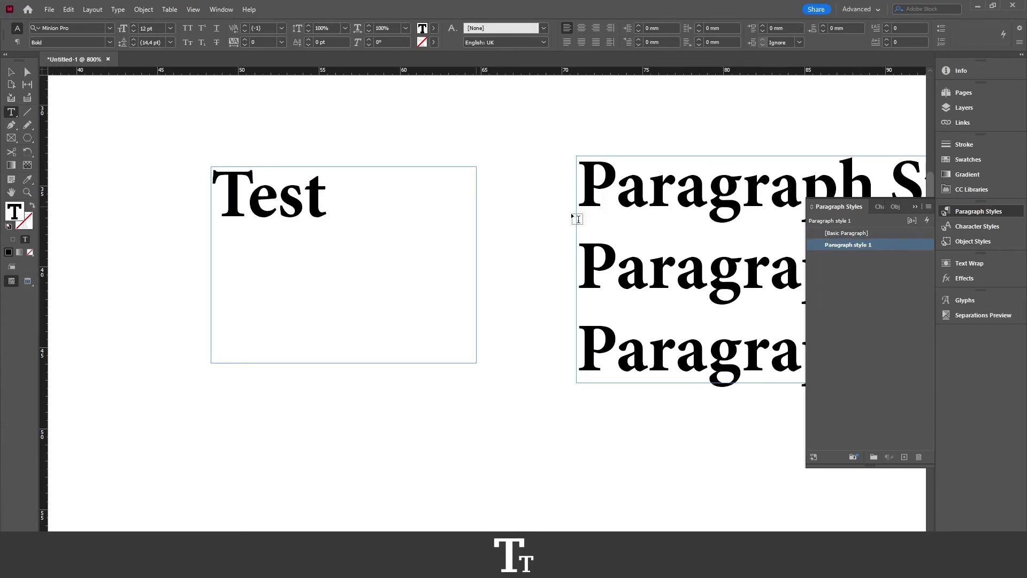
pyautogui.moveTo(847, 262)
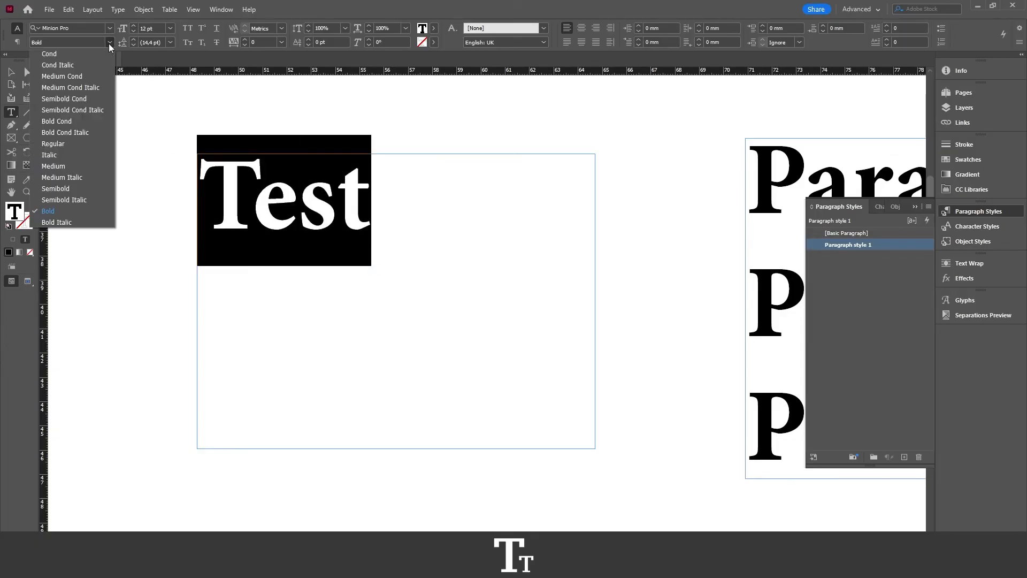
pyautogui.moveTo(64, 199)
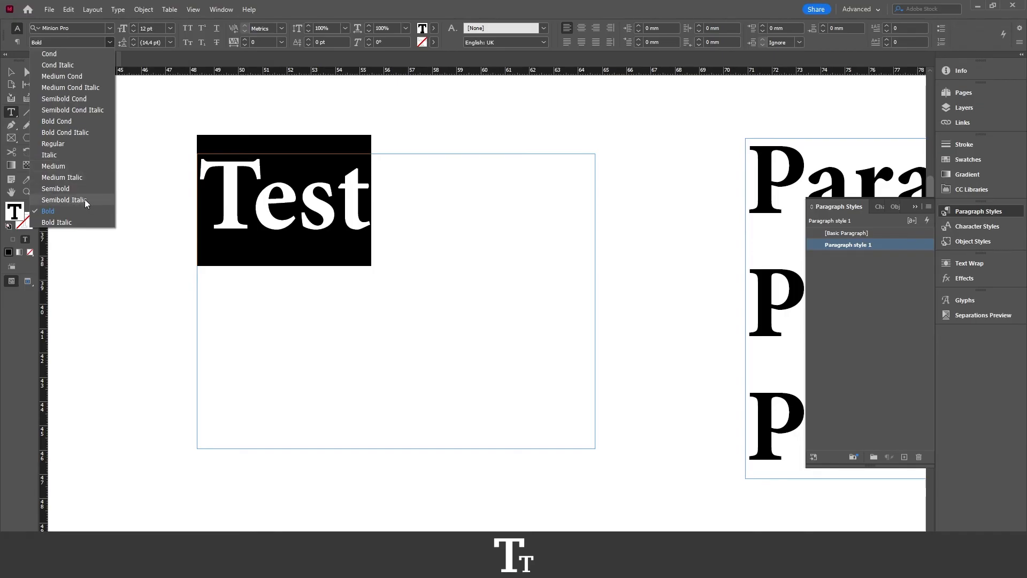
# Change the word Test's font style to Semibold Italic in the Control panel.
pyautogui.click(64, 199)
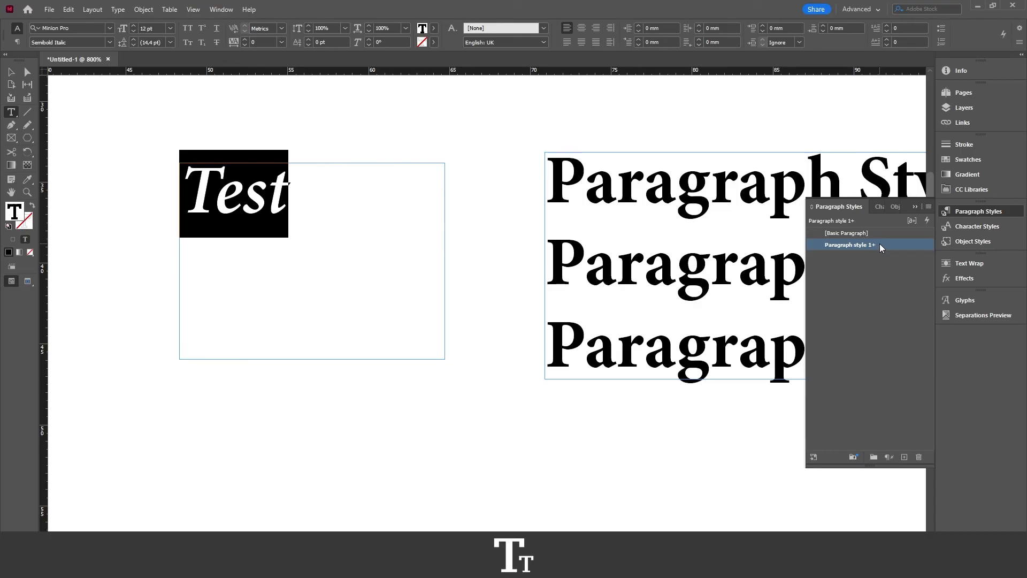
# Redefine Paragraph style 1 from Test's Semibold Italic formatting.
pyautogui.rightClick(849, 244)
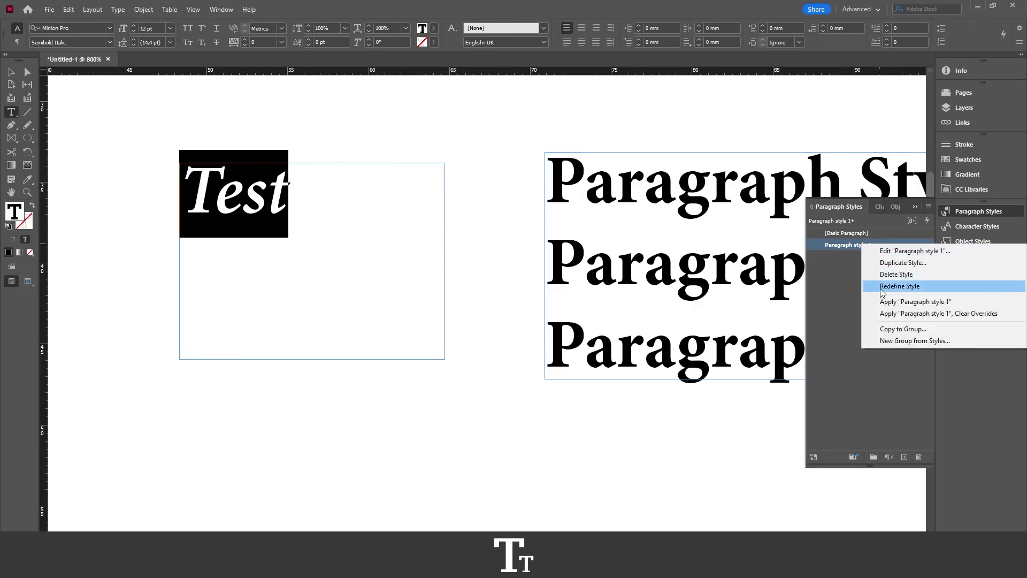
pyautogui.click(899, 286)
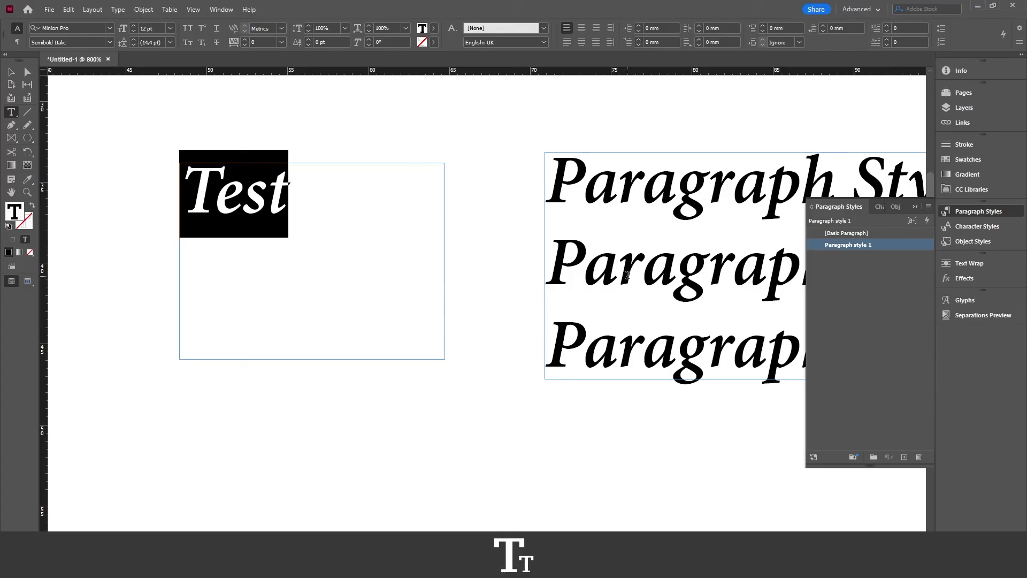
pyautogui.moveTo(41, 88)
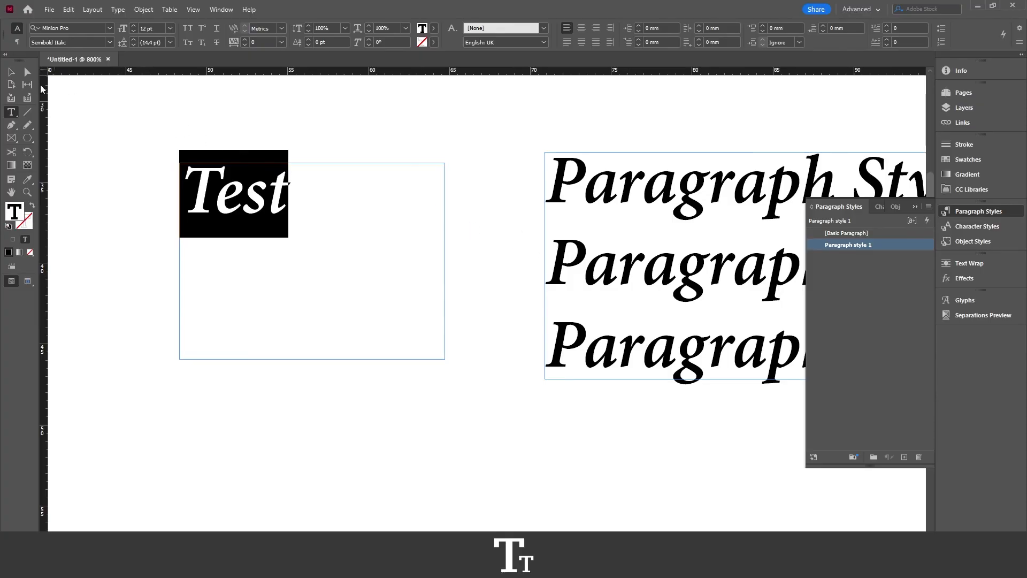